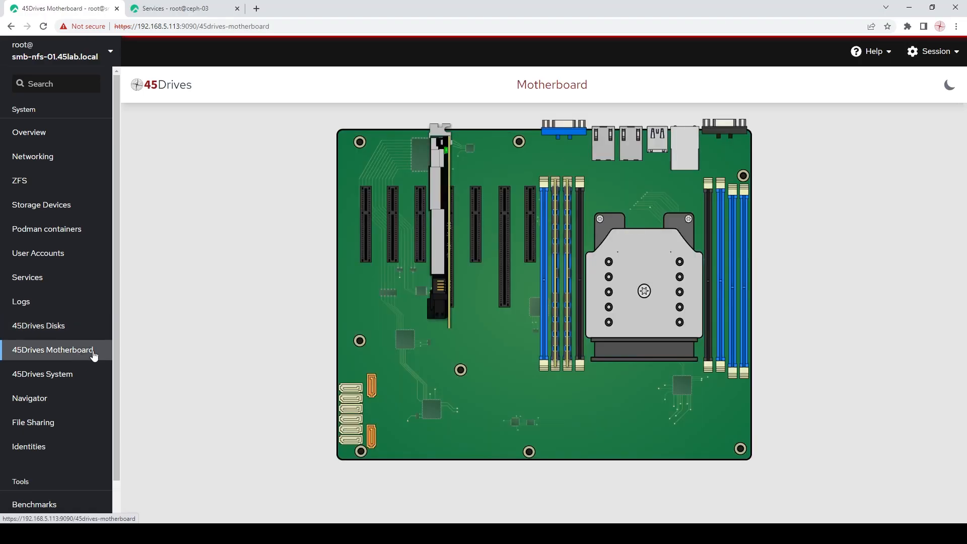
mouse_move(262, 327)
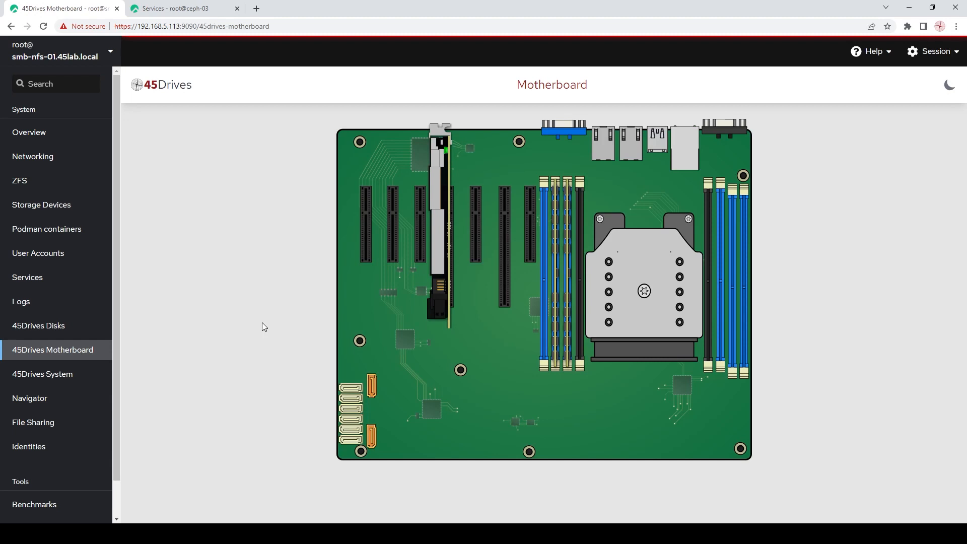
mouse_move(256, 238)
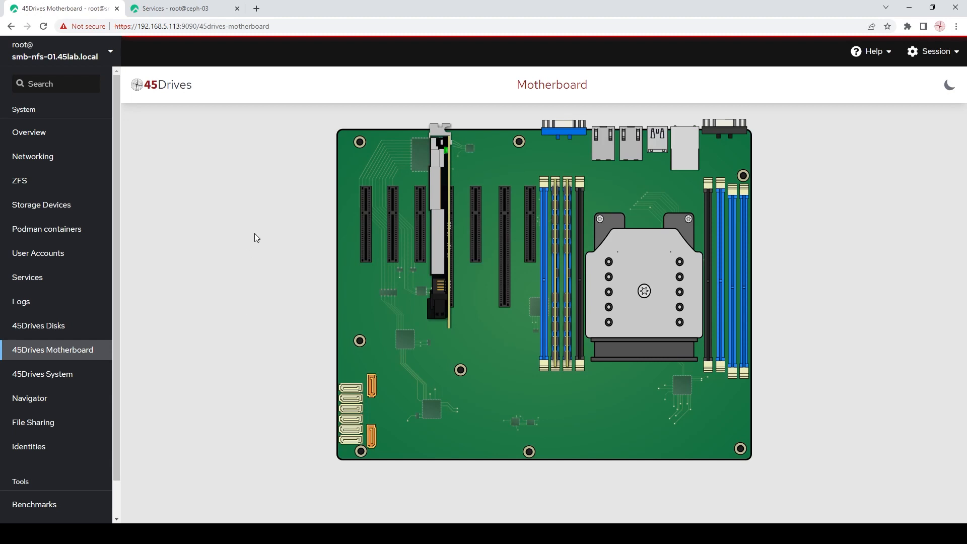
mouse_move(266, 272)
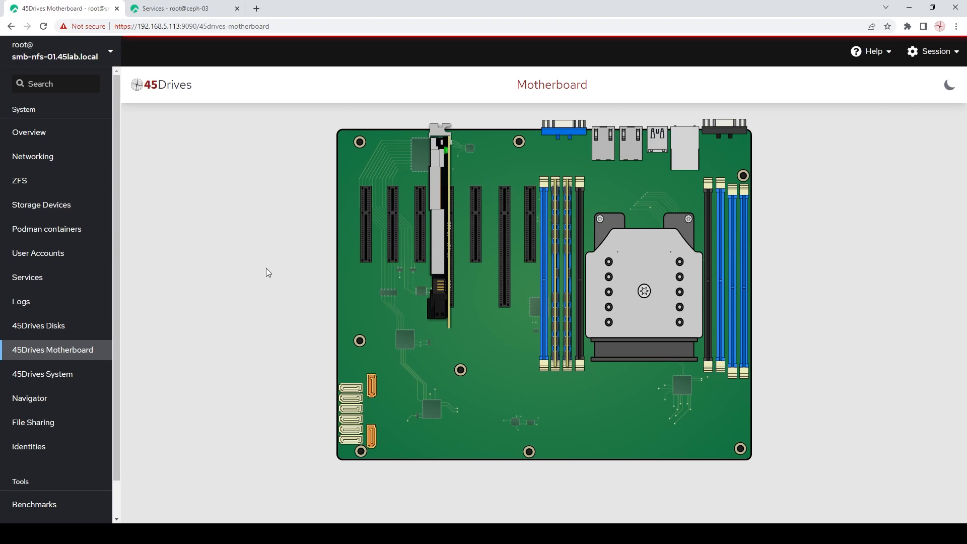
mouse_move(671, 292)
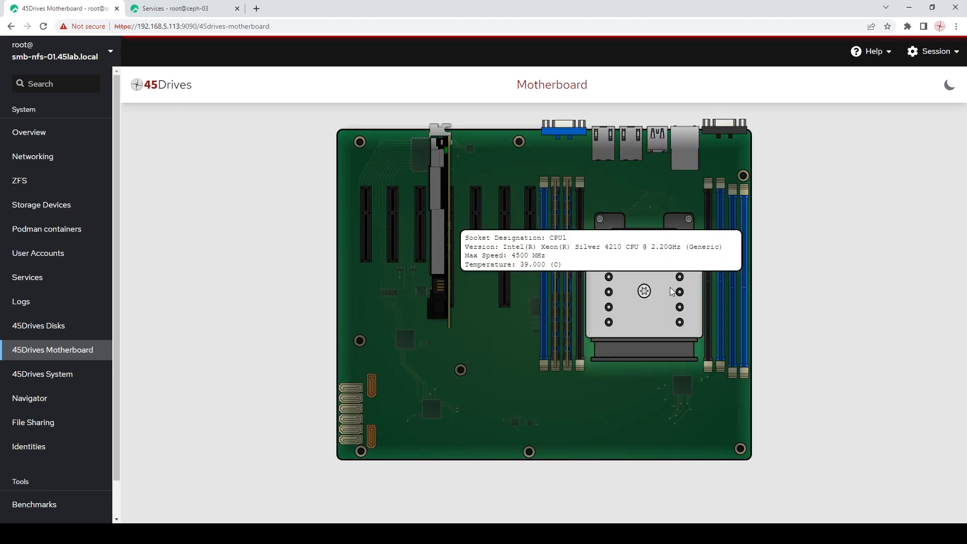
mouse_move(623, 300)
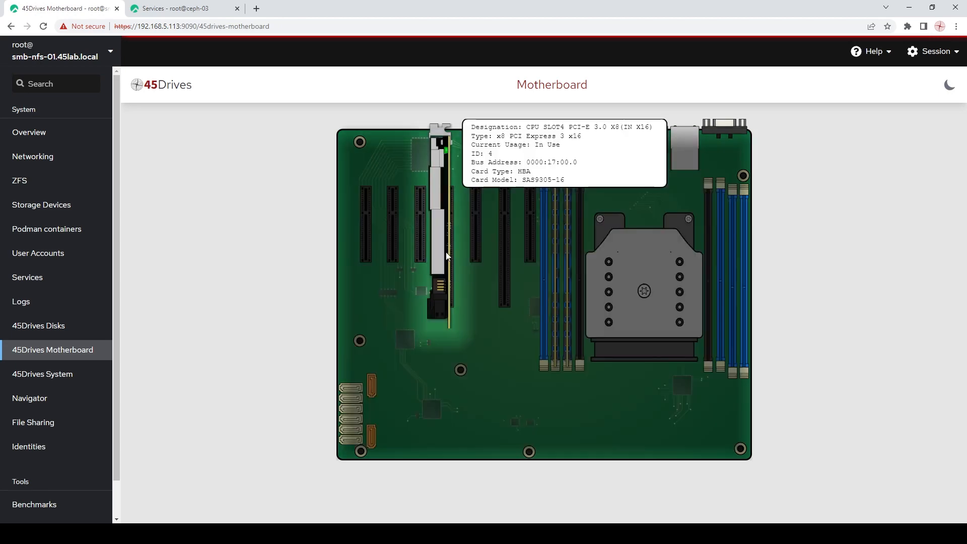
mouse_move(456, 256)
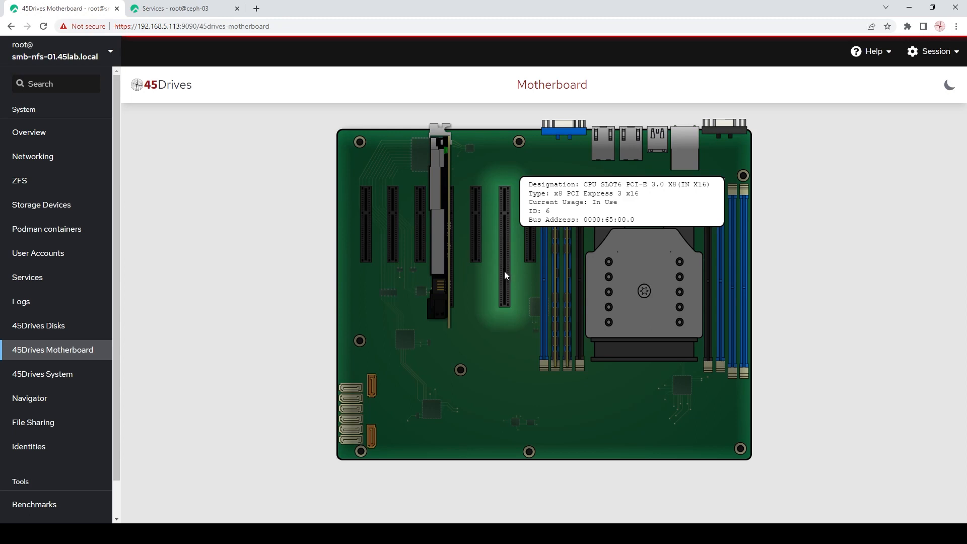
mouse_move(509, 279)
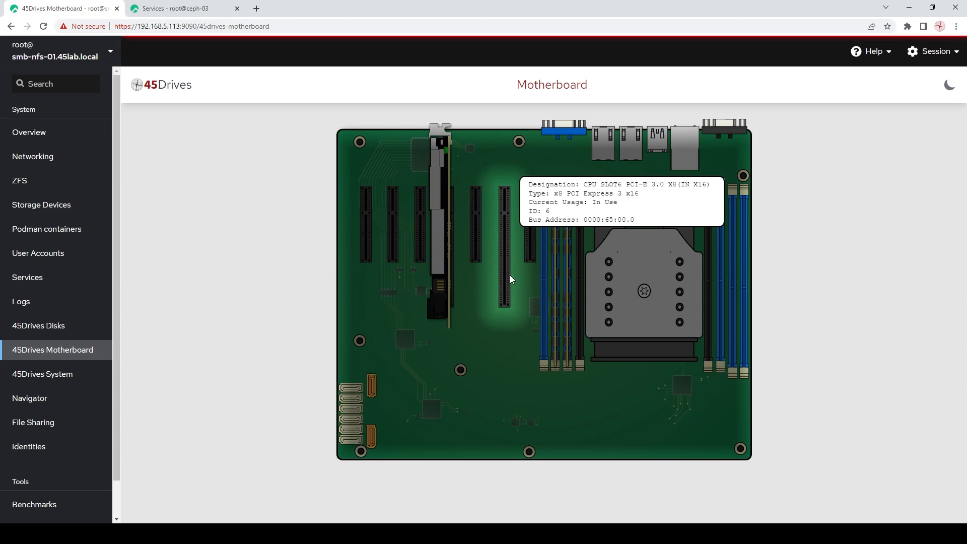
mouse_move(498, 253)
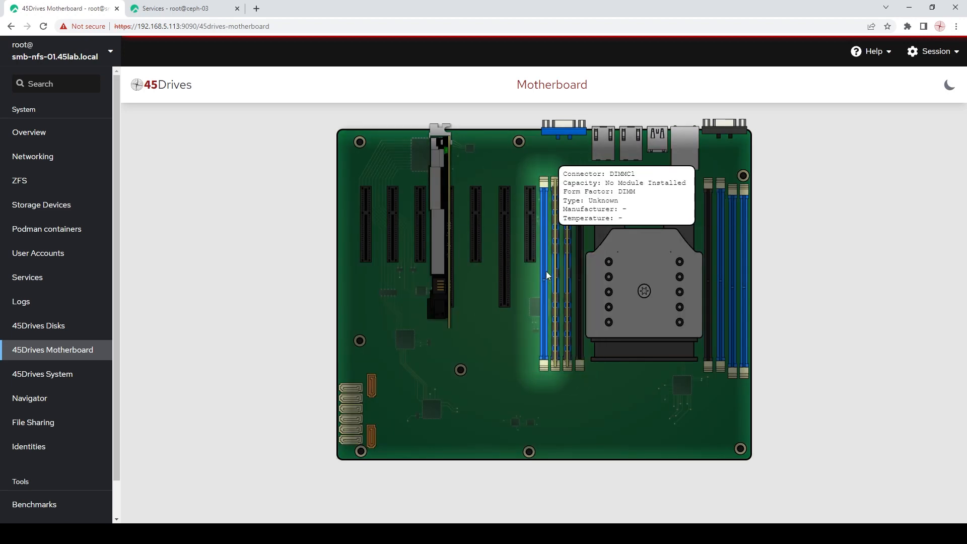
mouse_move(572, 280)
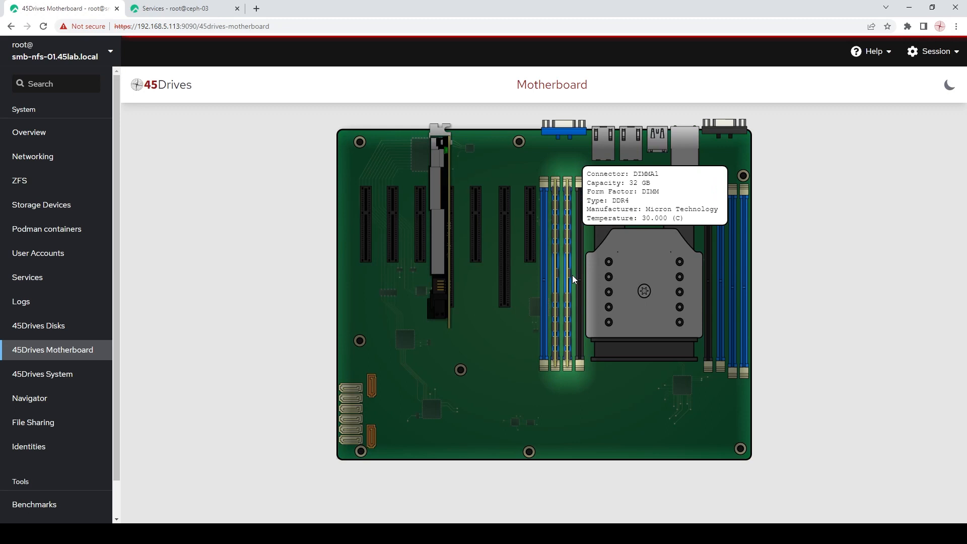
mouse_move(474, 415)
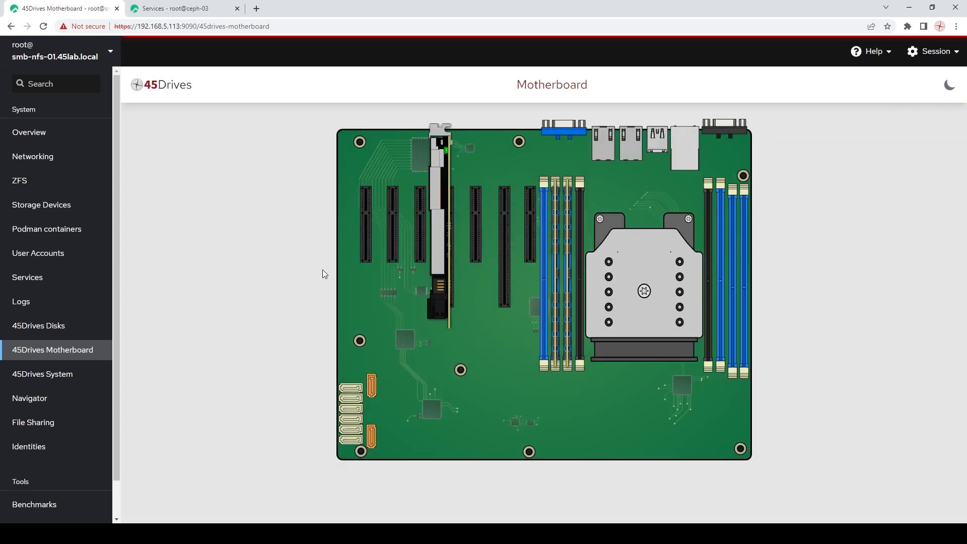
Open 45Drives System and highlight the AV15 chassis size and Storinator-AV15-Enhanced-S model
left_click(42, 374)
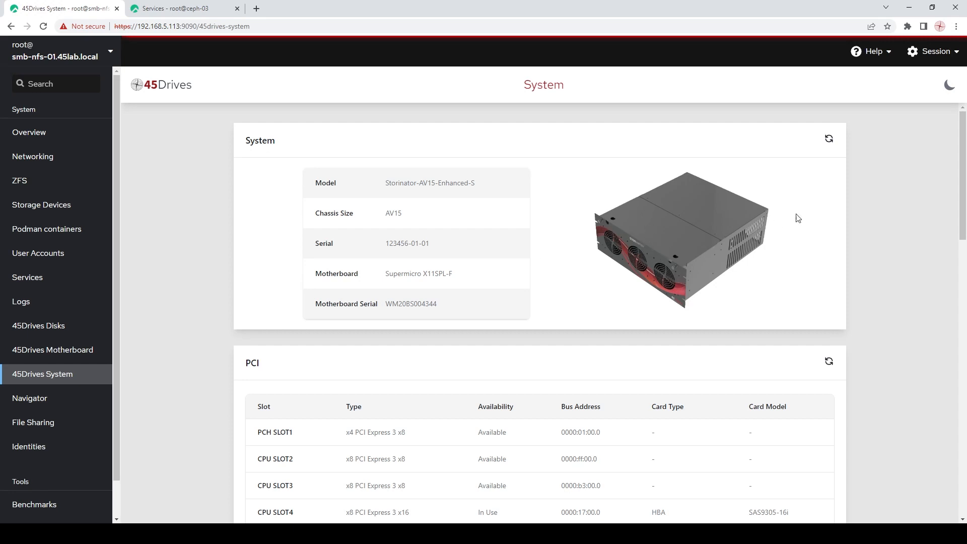
mouse_move(485, 302)
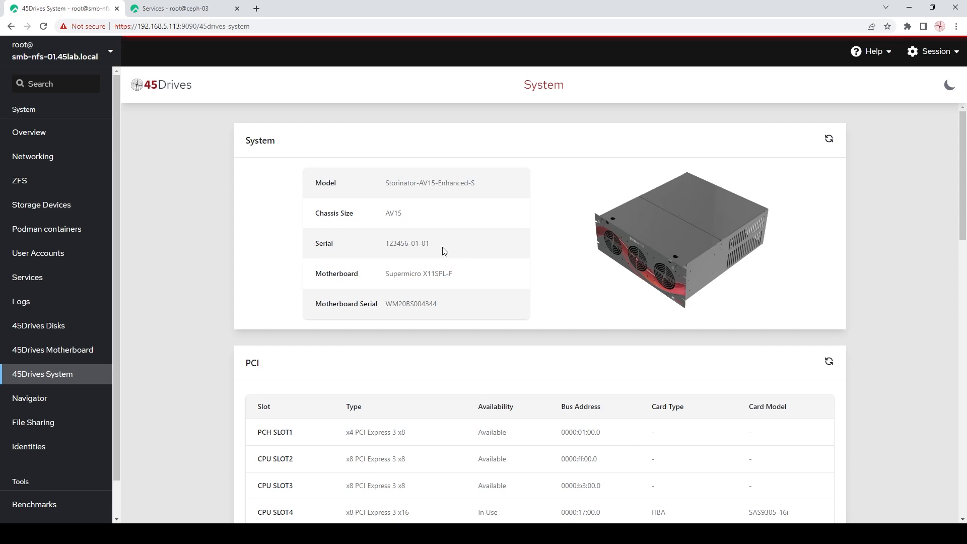
double_click(407, 243)
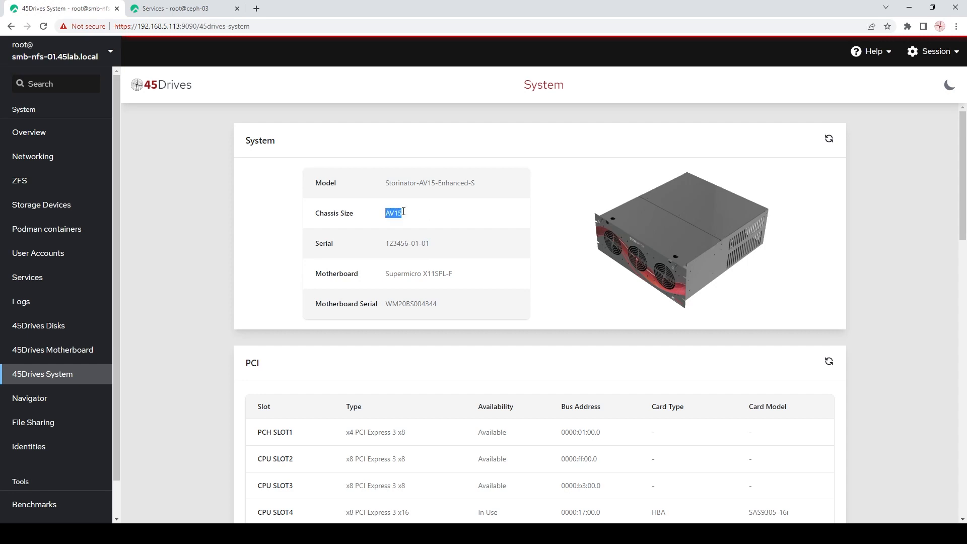
double_click(429, 183)
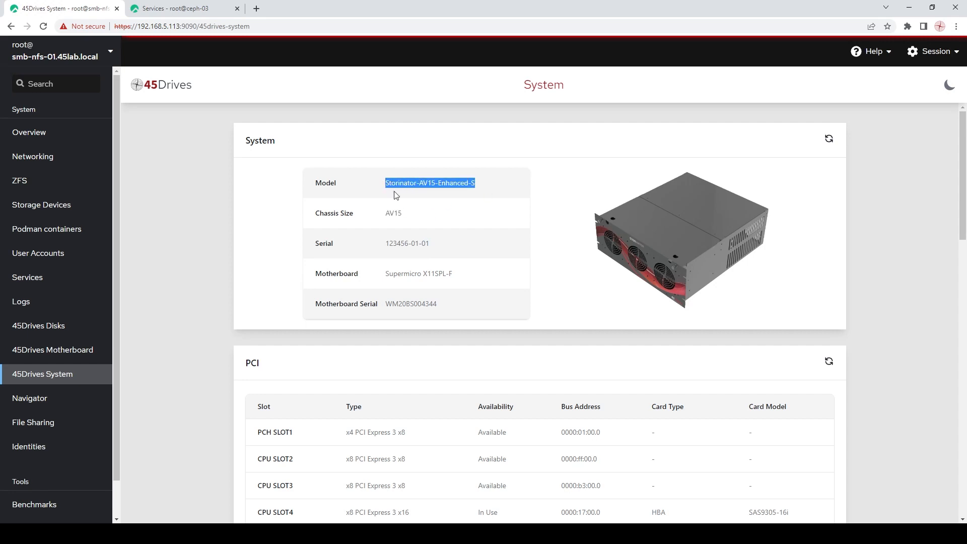
Scroll down to highlight the PCI slot rows, then continue to the CPU and RAM tables
scroll("down", 3)
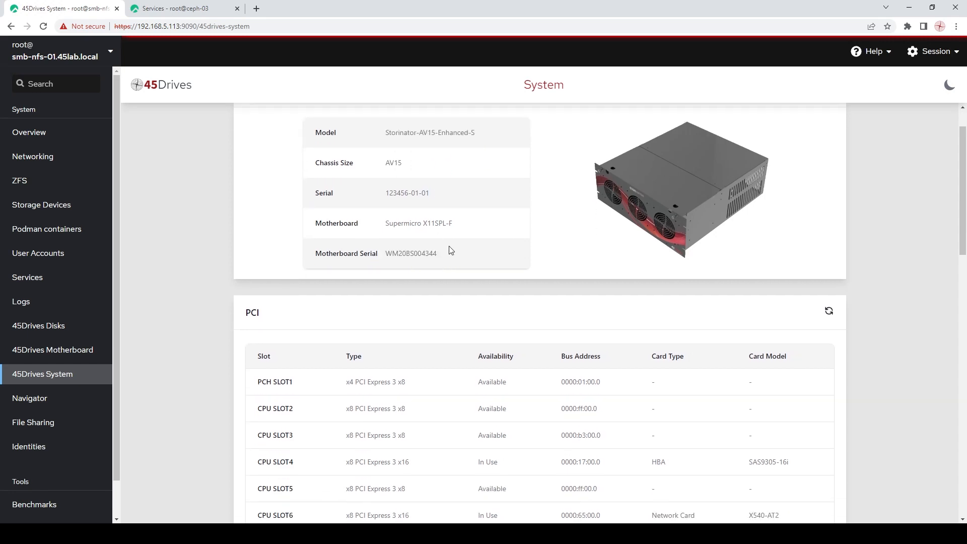
scroll("down", 3)
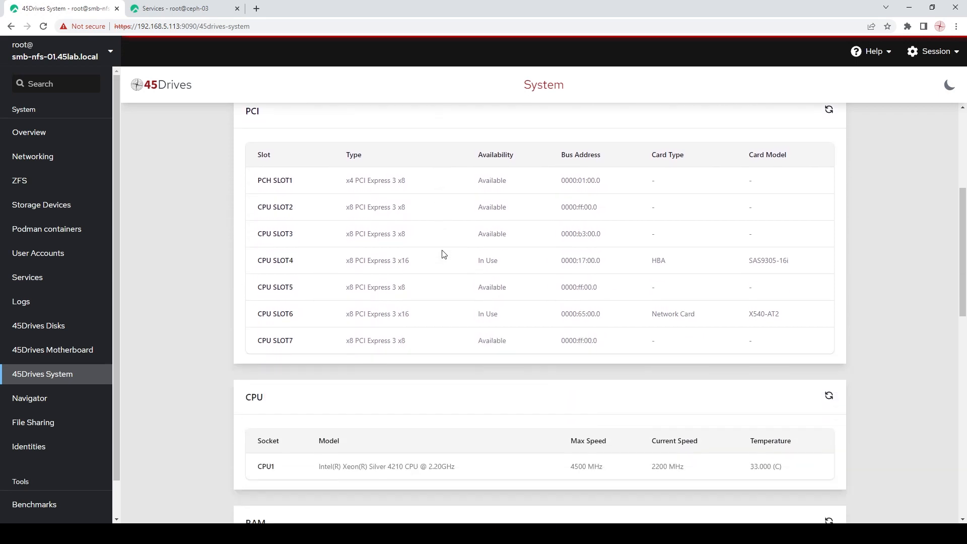
left_click_drag(257, 181, 691, 314)
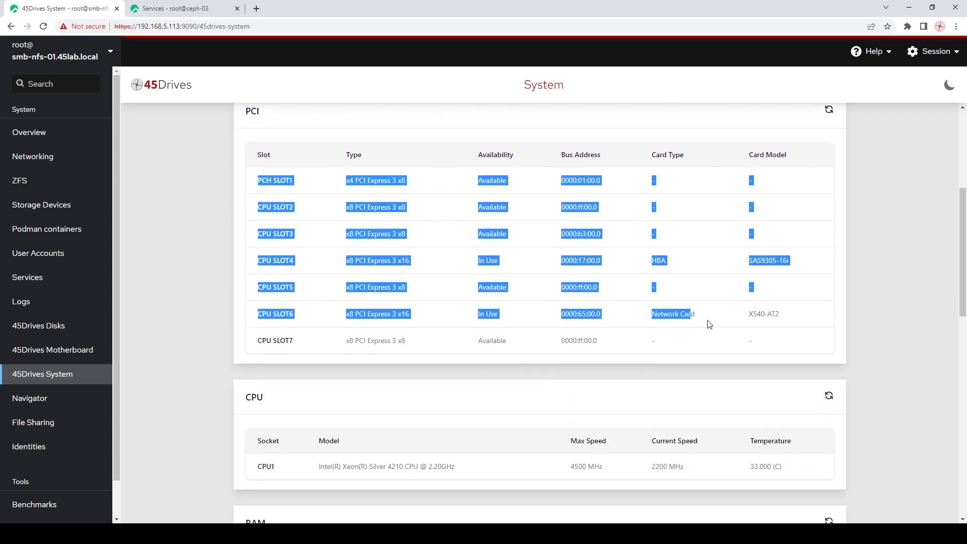
scroll("down", 3)
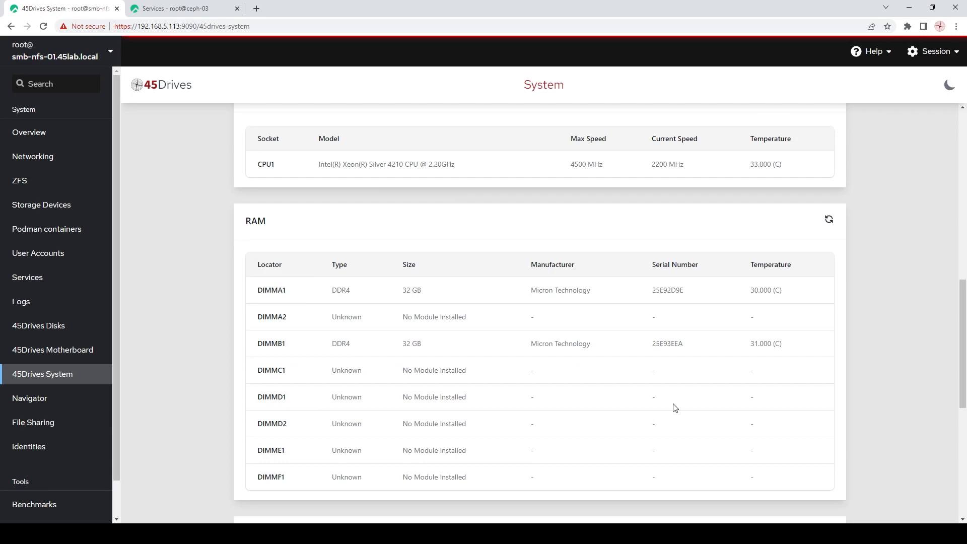